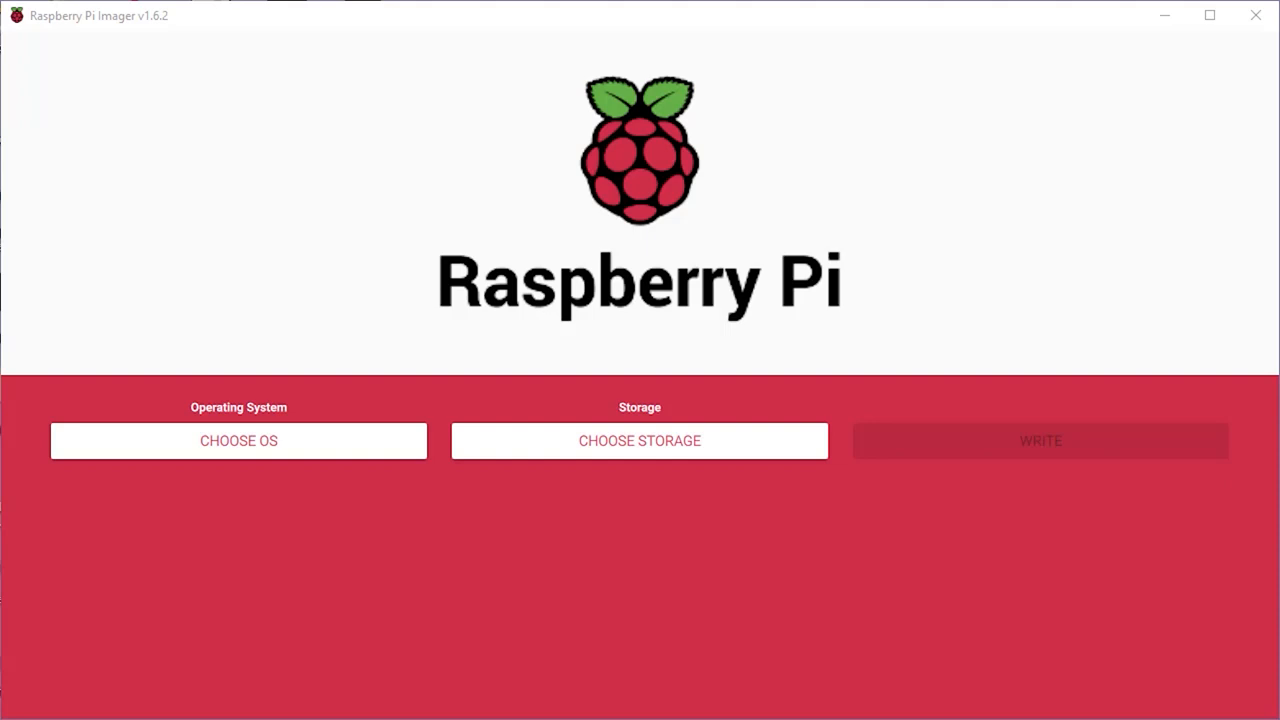
mouse_move(292, 447)
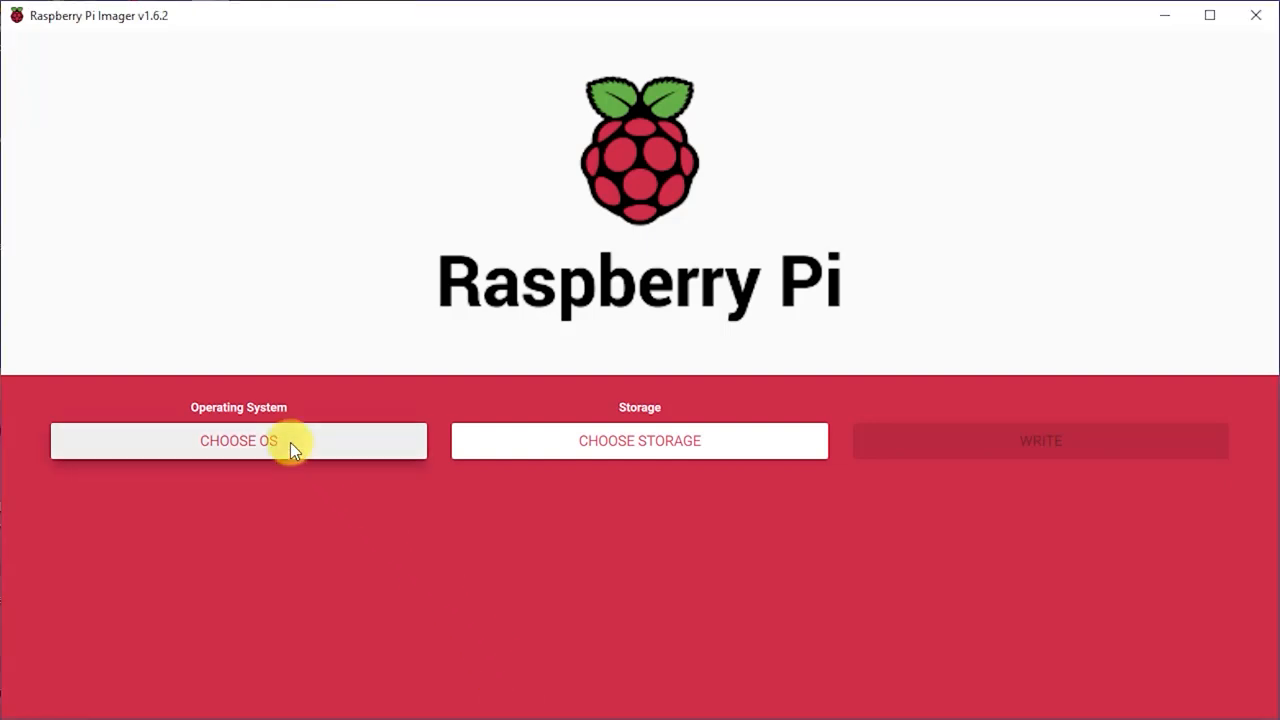
- Show Raspberry Pi Imager's list of installable operating systems via CHOOSE OS
left_click(238, 440)
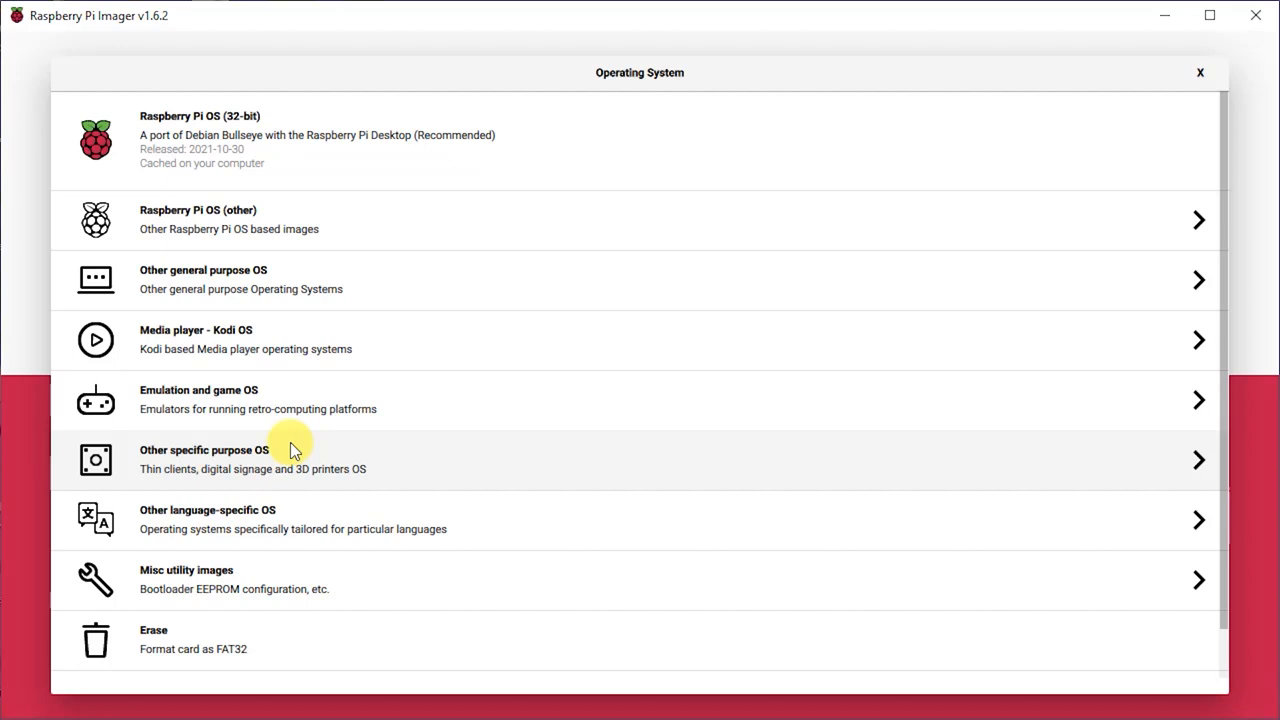
mouse_move(282, 365)
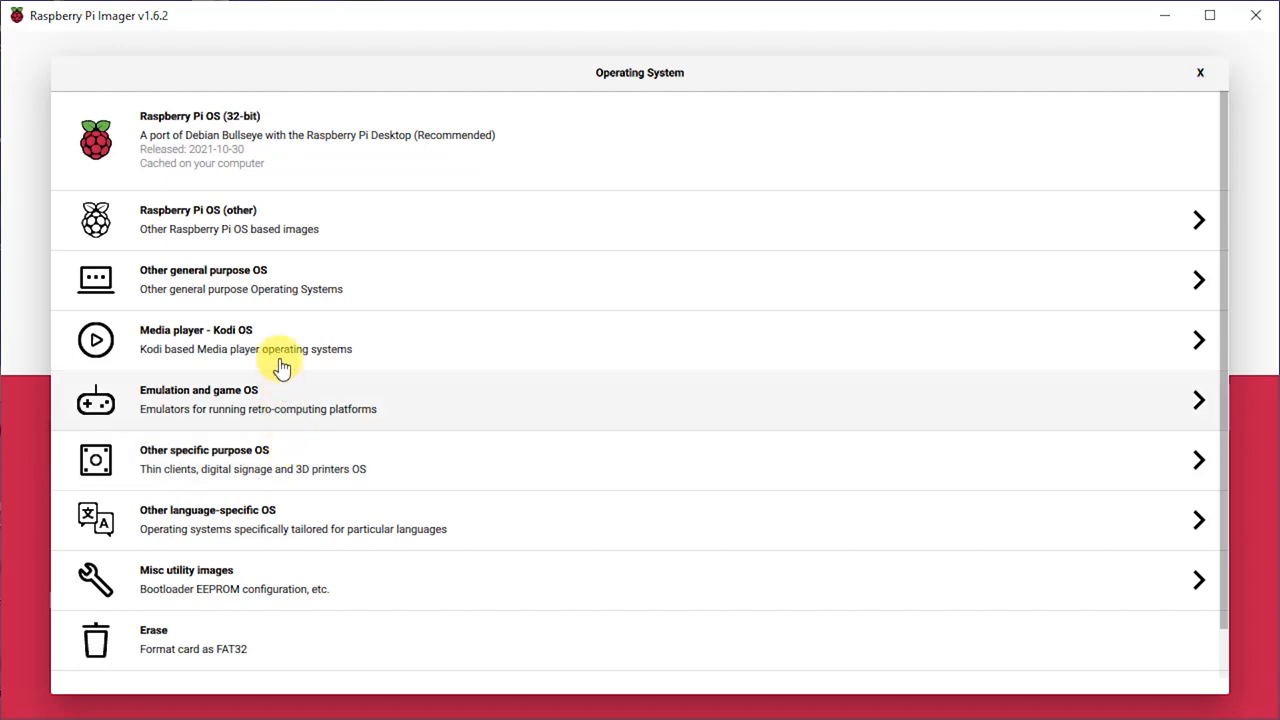
mouse_move(287, 162)
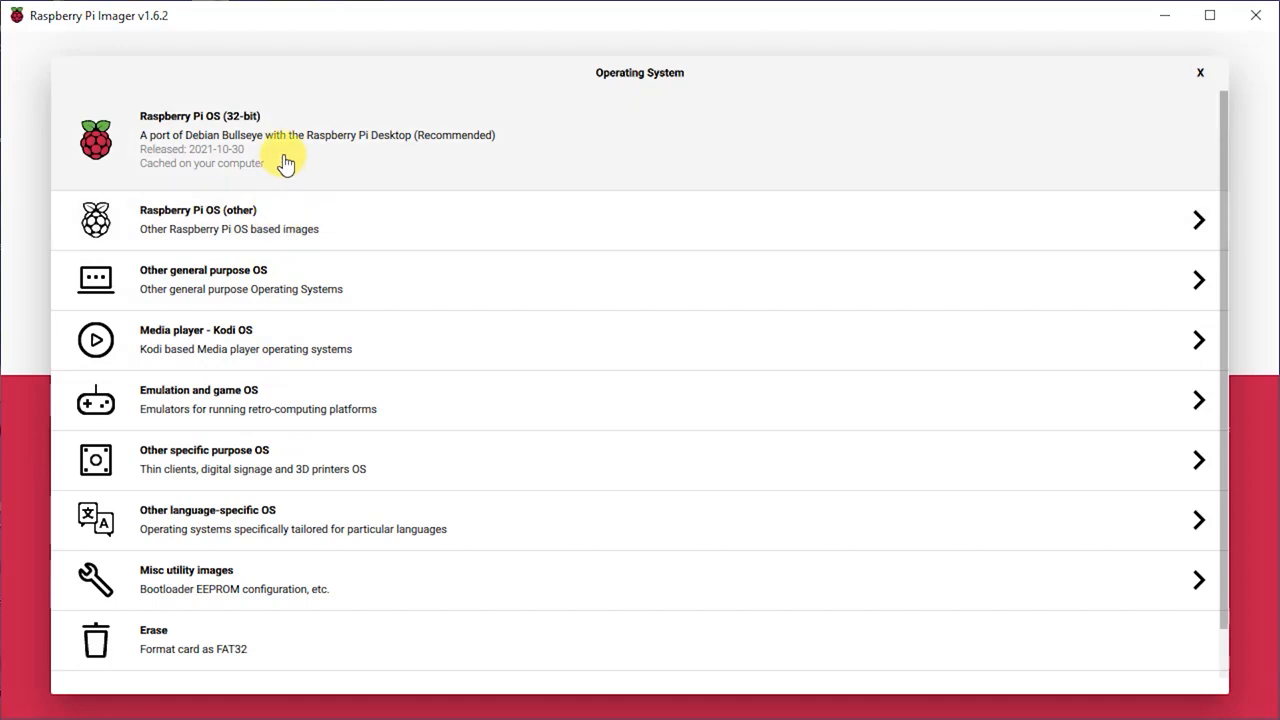
mouse_move(287, 423)
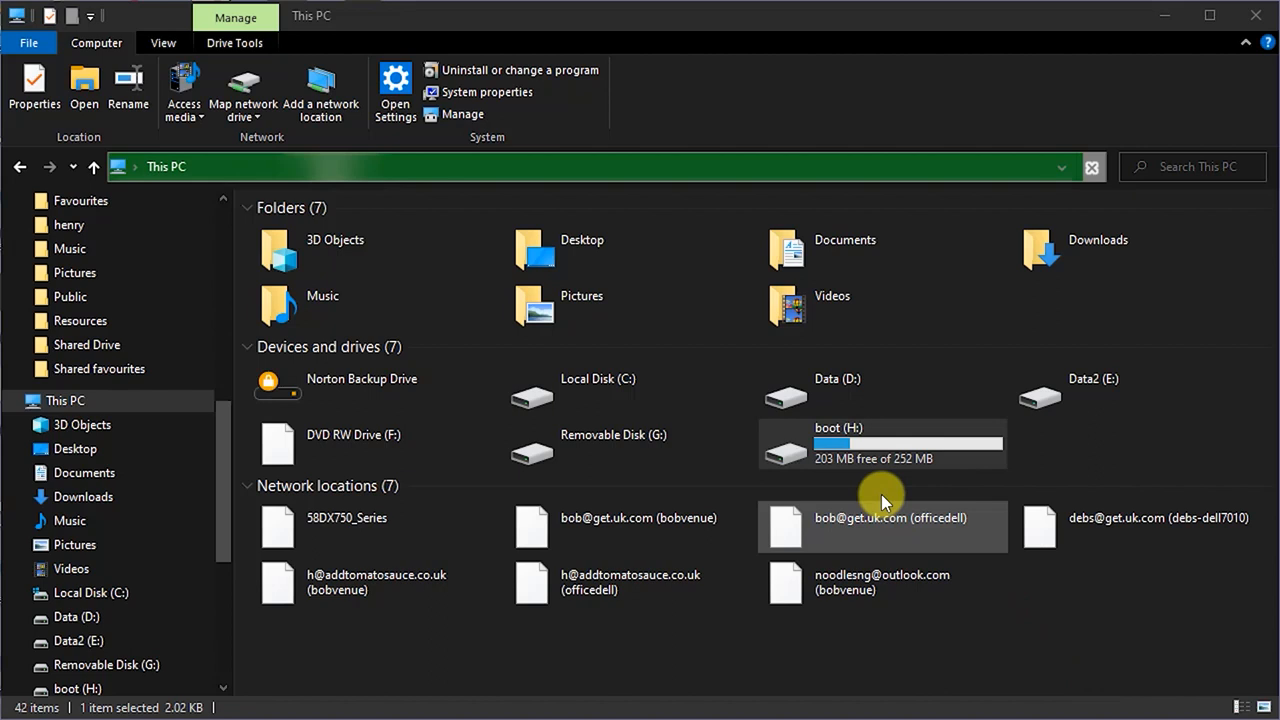
mouse_move(880, 445)
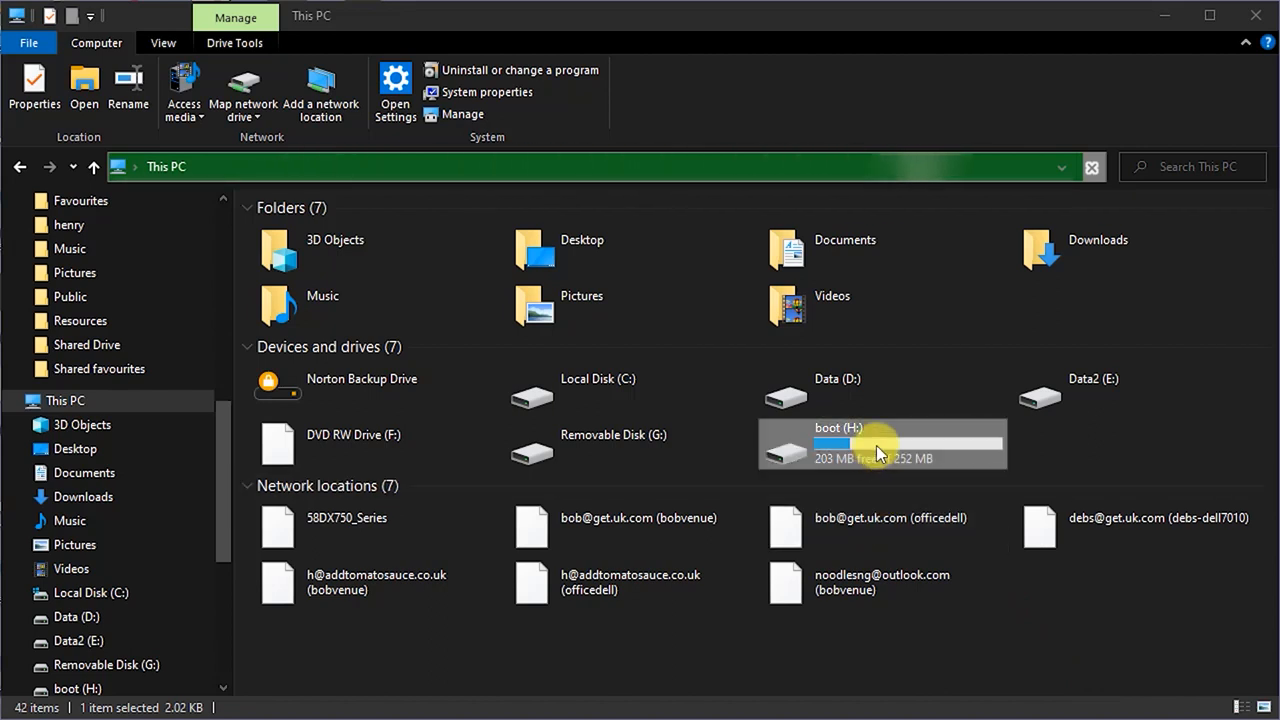
- Open config.txt from the SD card's boot (H:) drive in Notepad
double_click(880, 443)
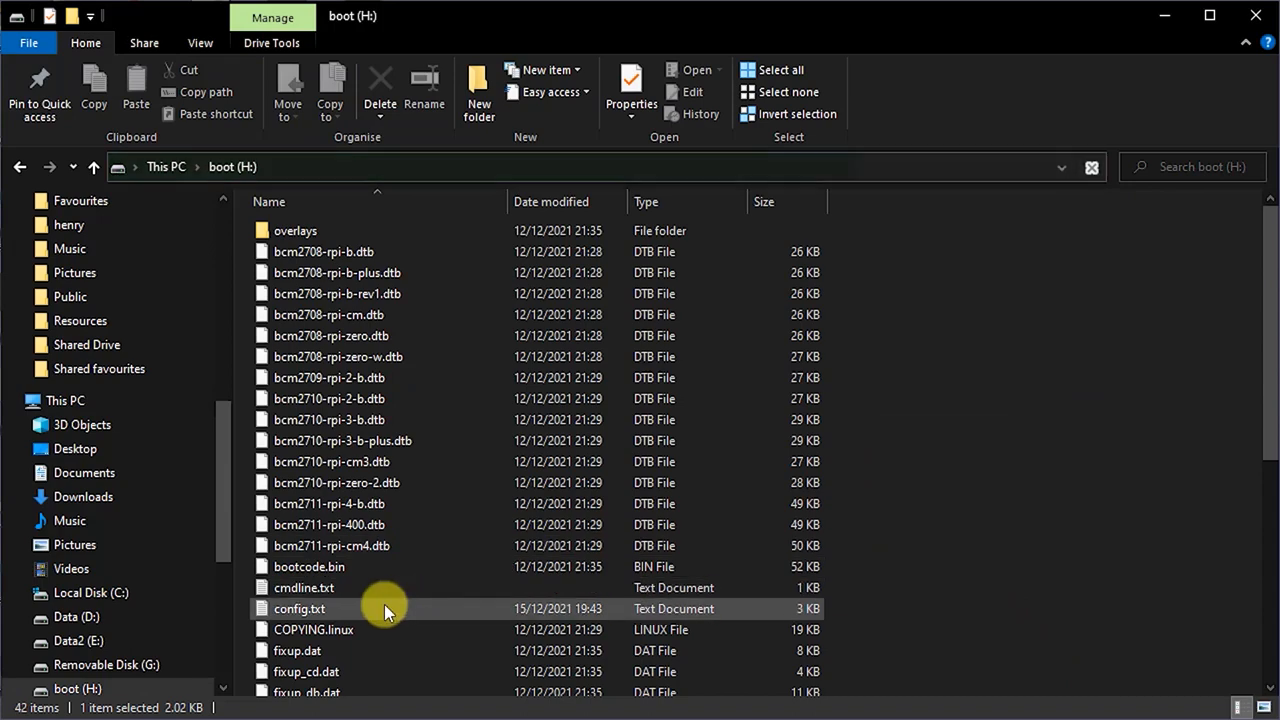
double_click(299, 608)
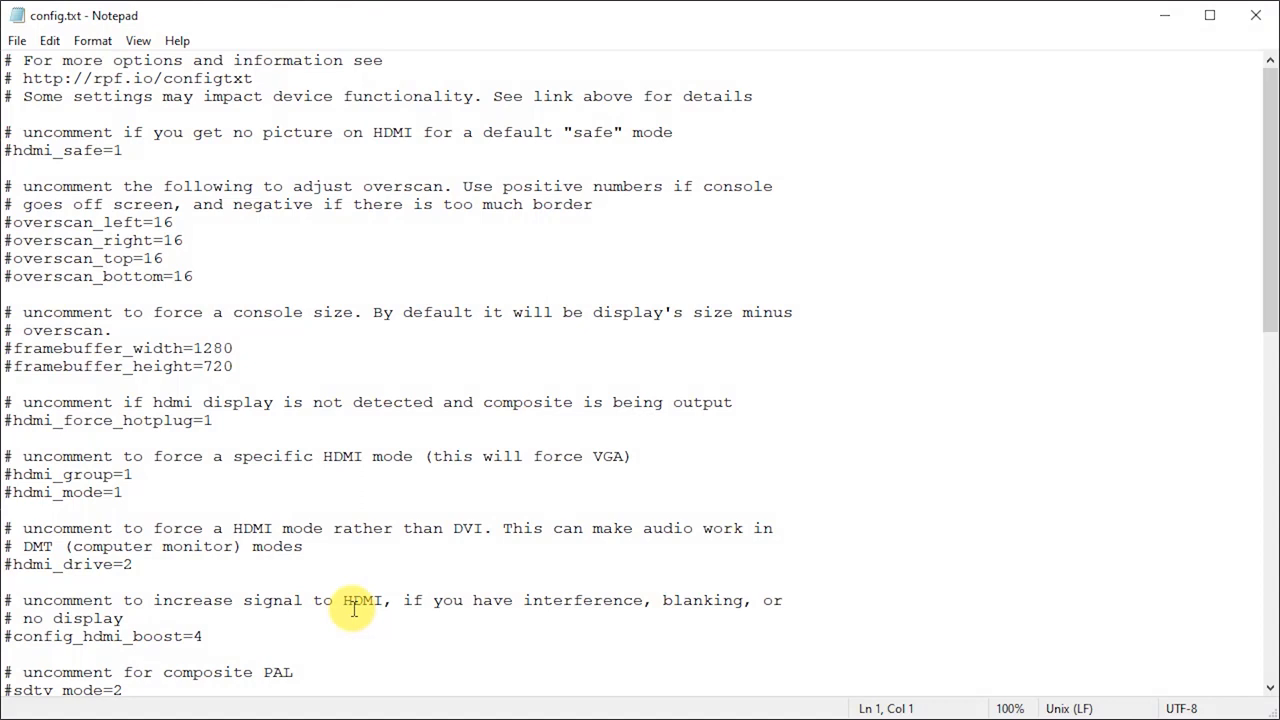
mouse_move(419, 497)
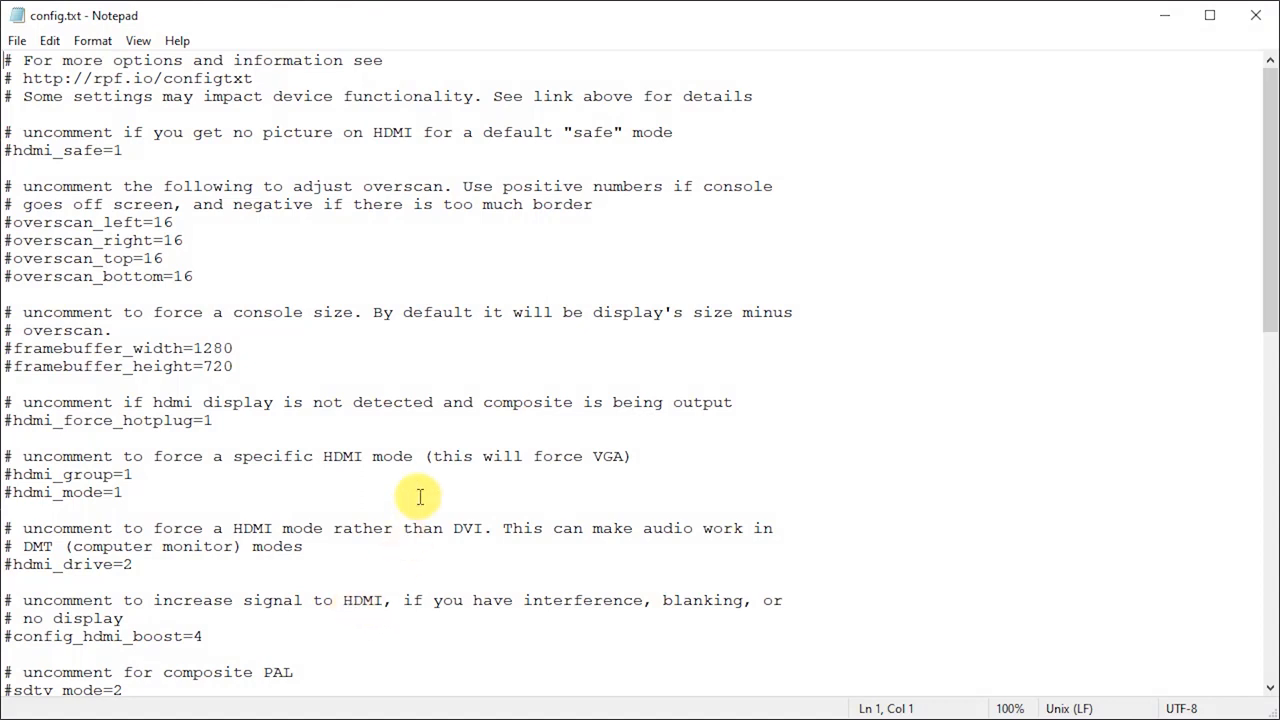
- Scroll to the bottom of config.txt to append hdmi_group=2, hdmi_mode=87 and hdmi_cvt lines
scroll("down", 3)
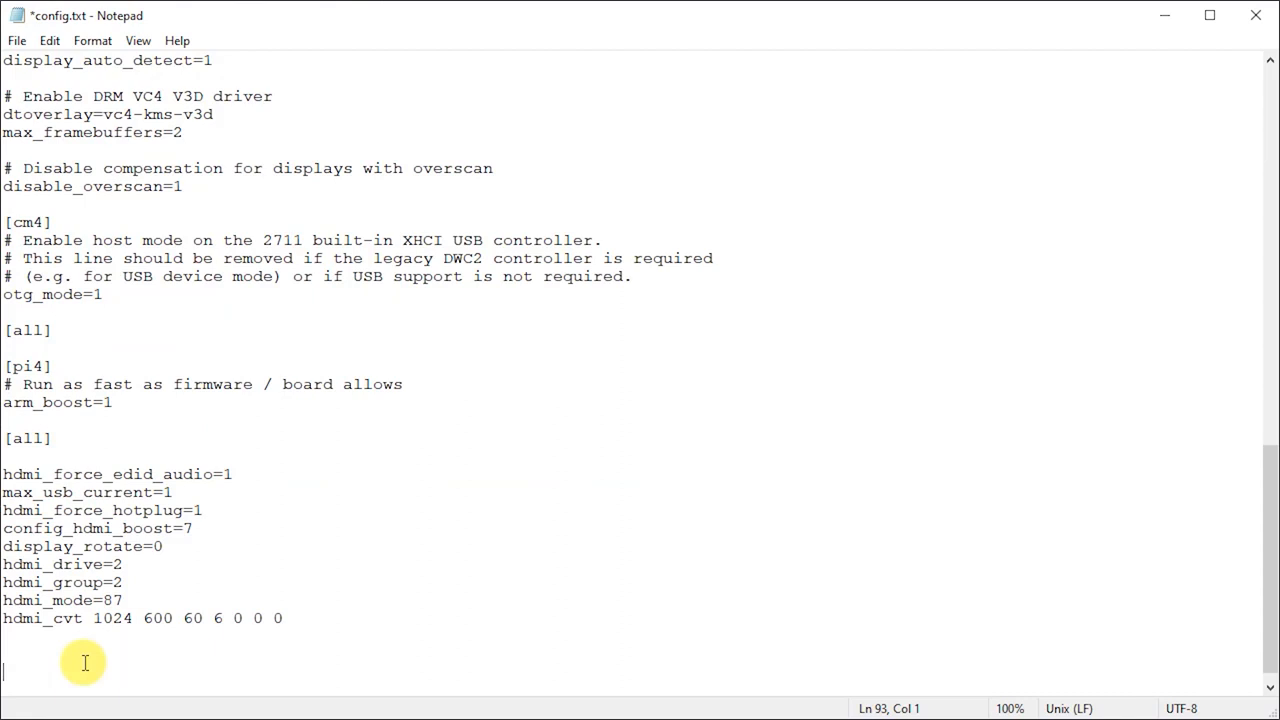
mouse_move(225, 474)
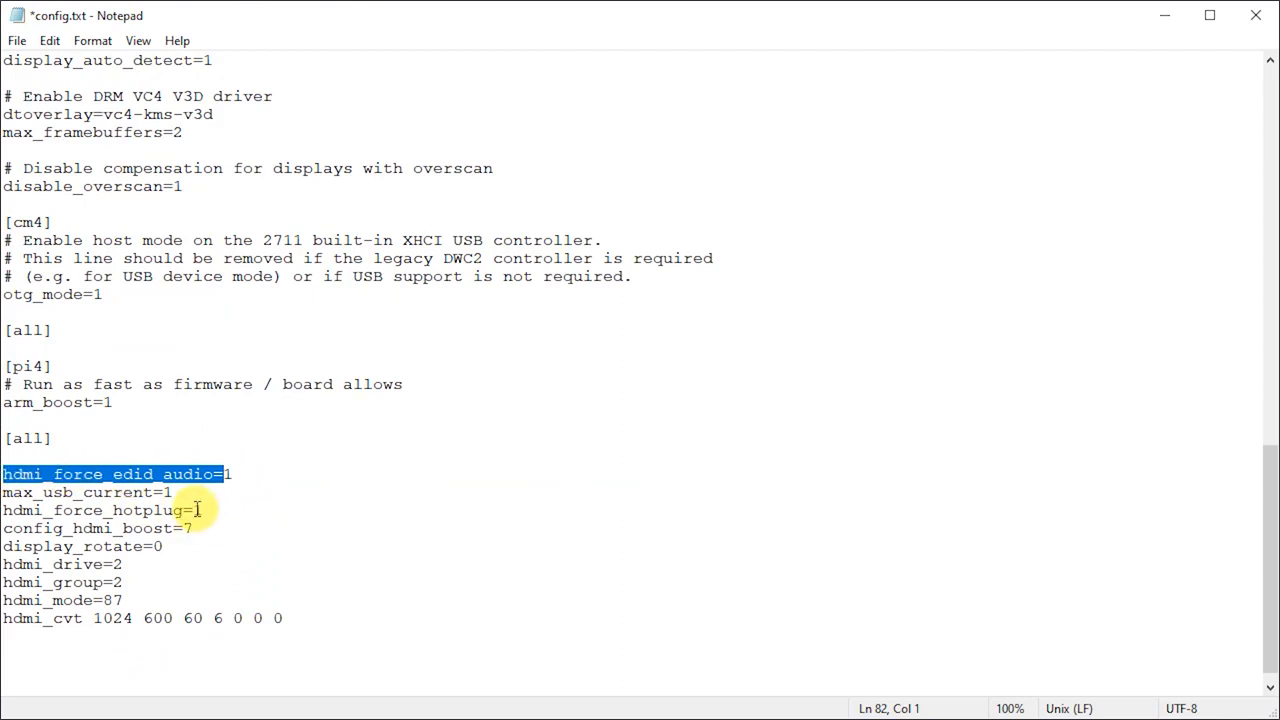
mouse_move(190, 510)
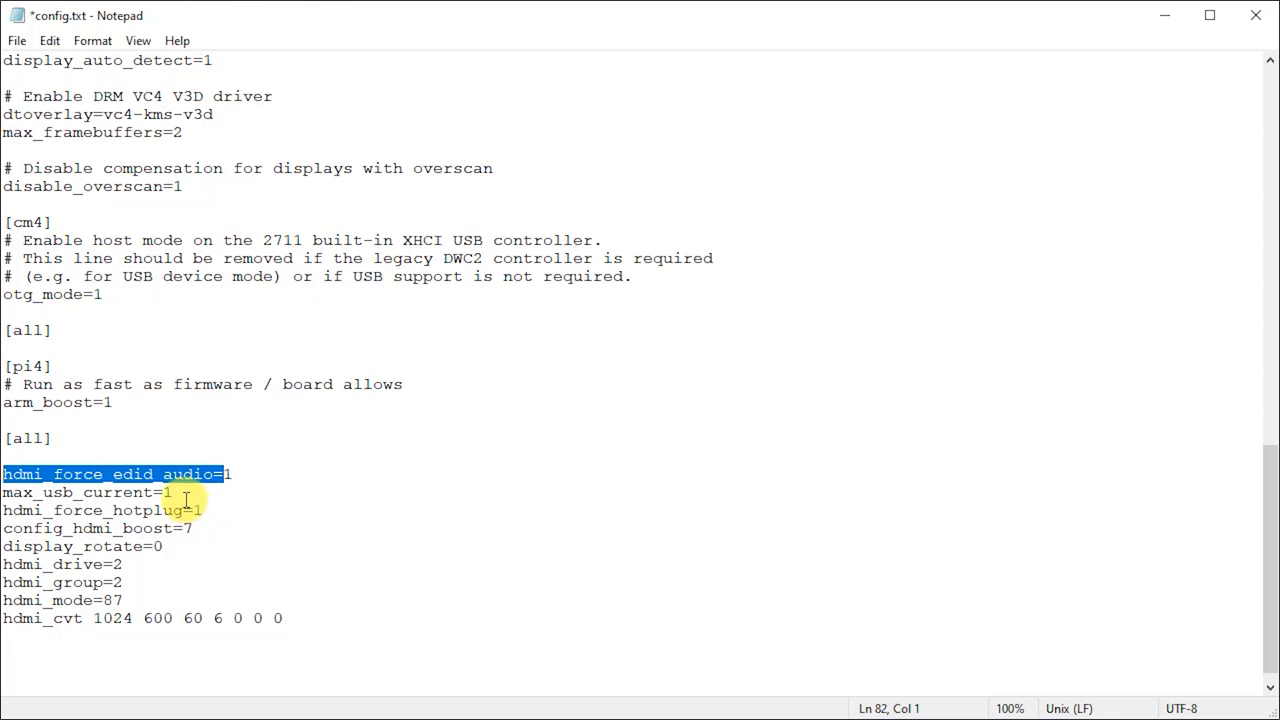
left_click(87, 492)
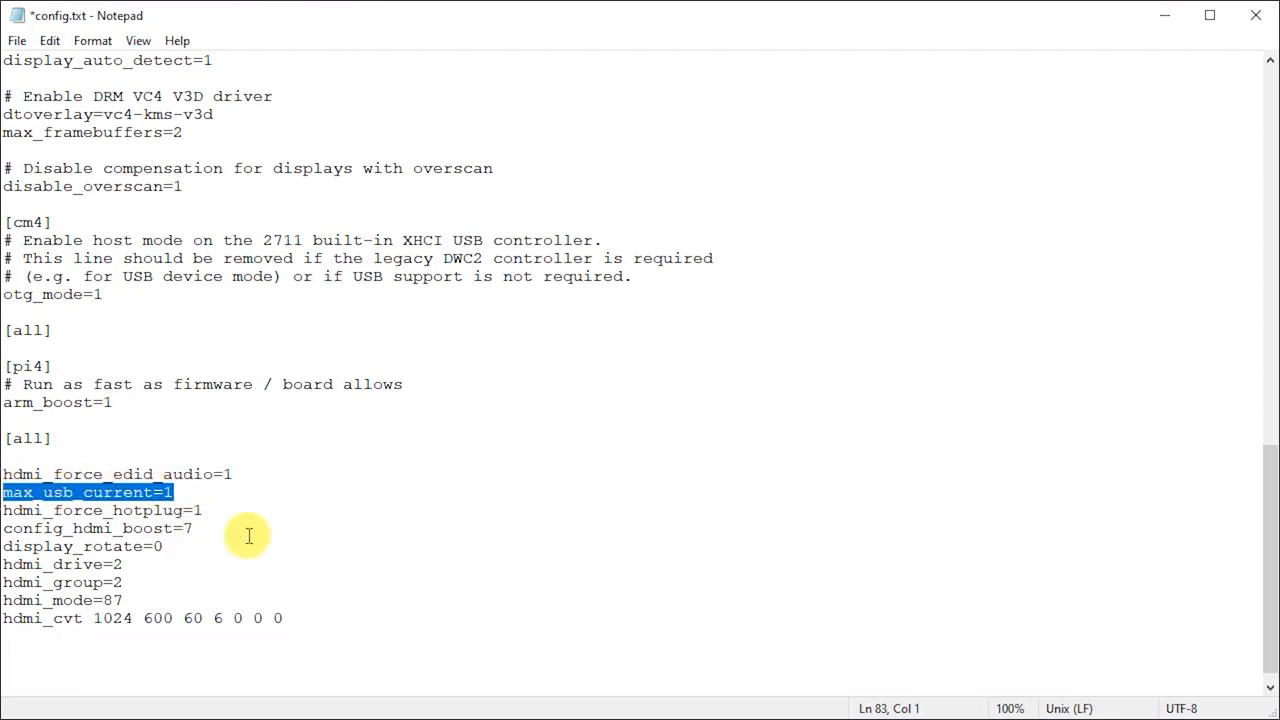